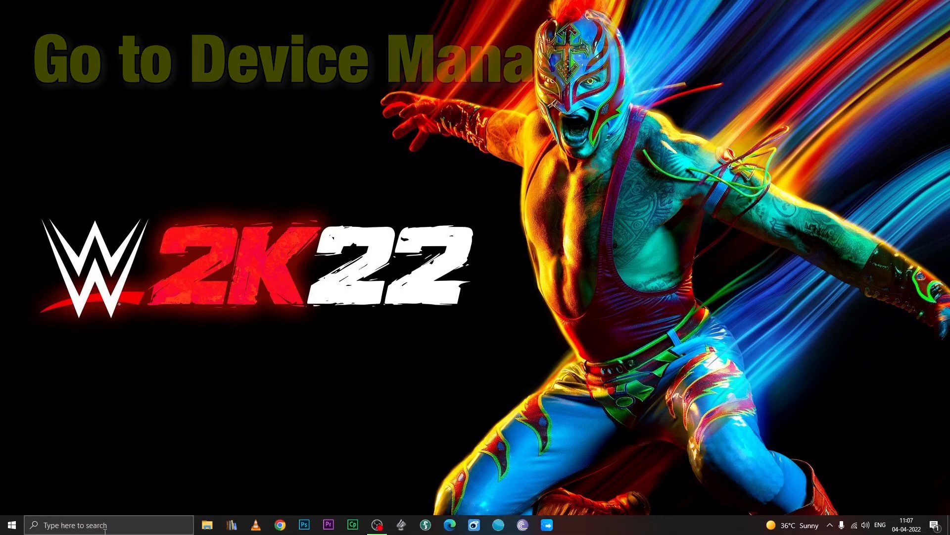
Search automatically for a newer GeForce GTX 970M driver; the best driver is already installed
text(dev)
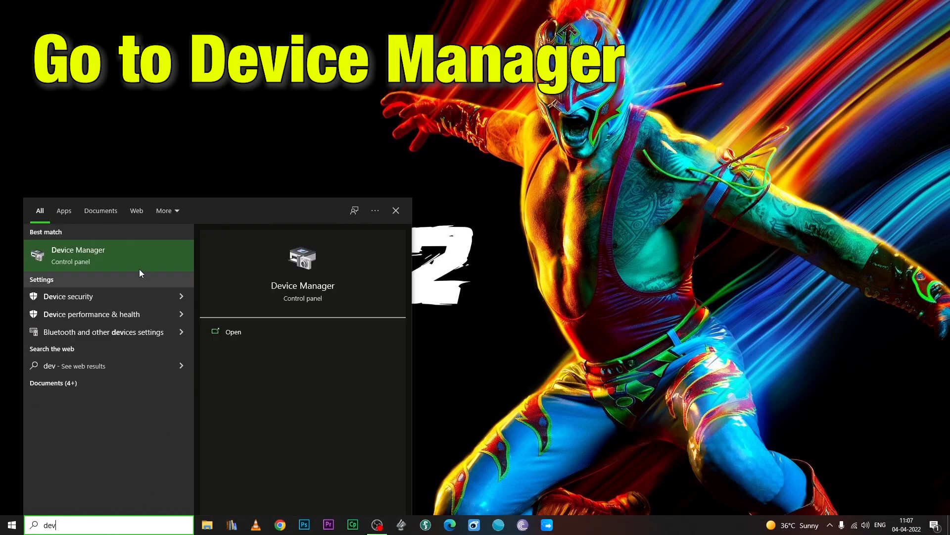
click(77, 255)
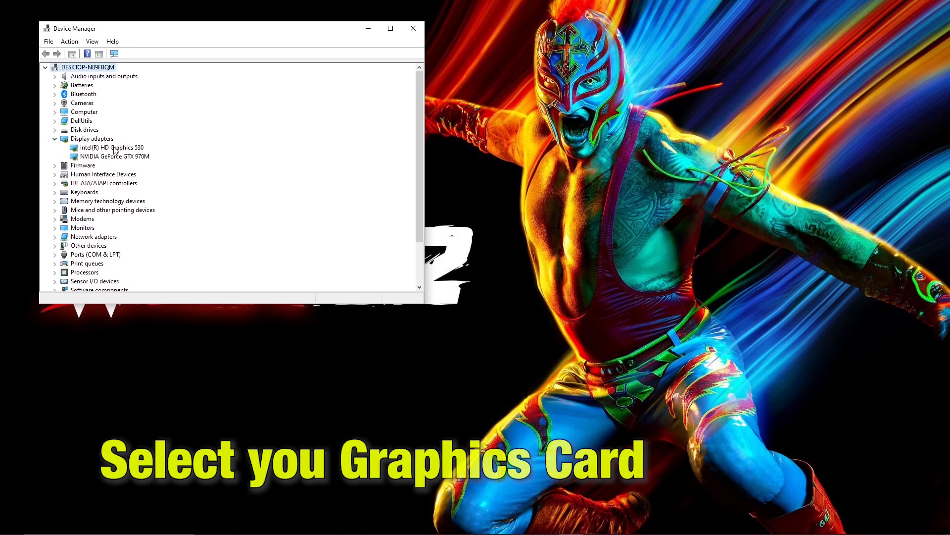
click(113, 156)
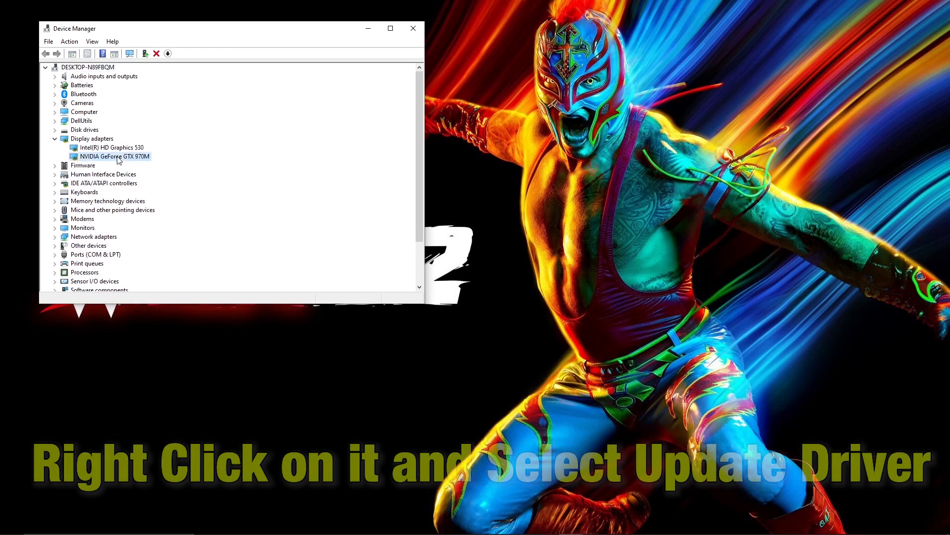
right_click(113, 156)
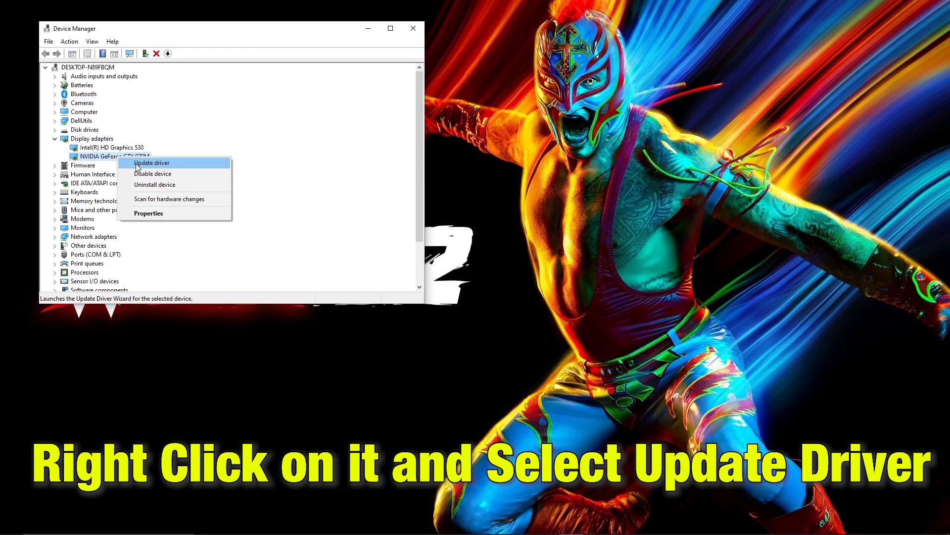
click(151, 162)
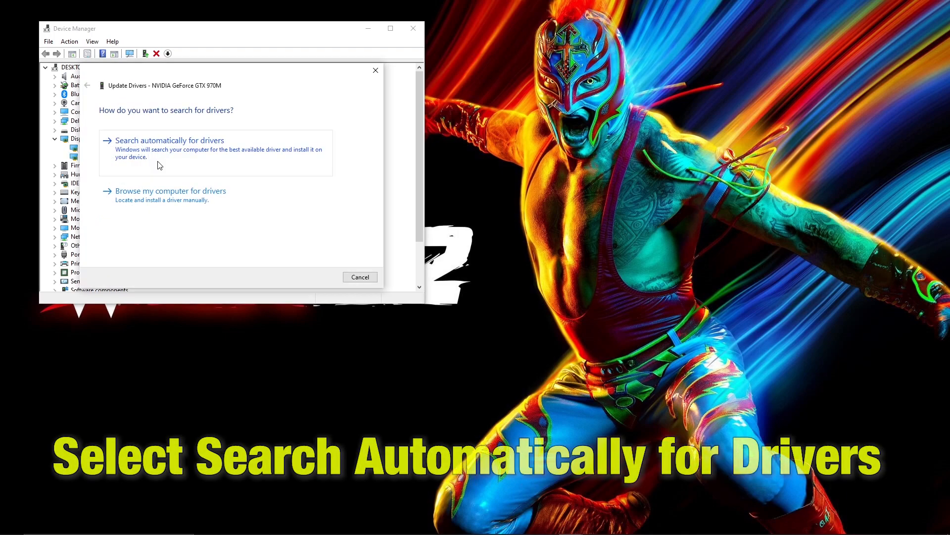
click(169, 140)
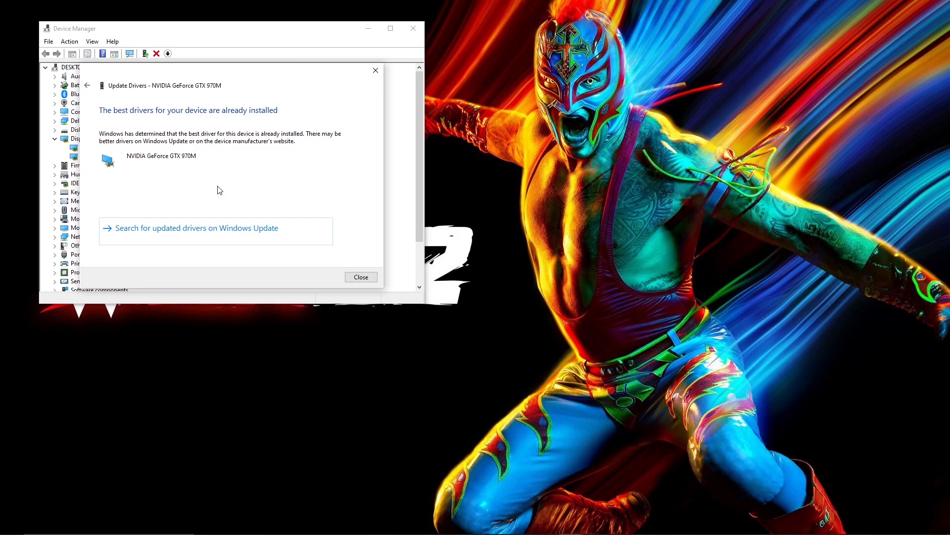
mouse_move(188, 123)
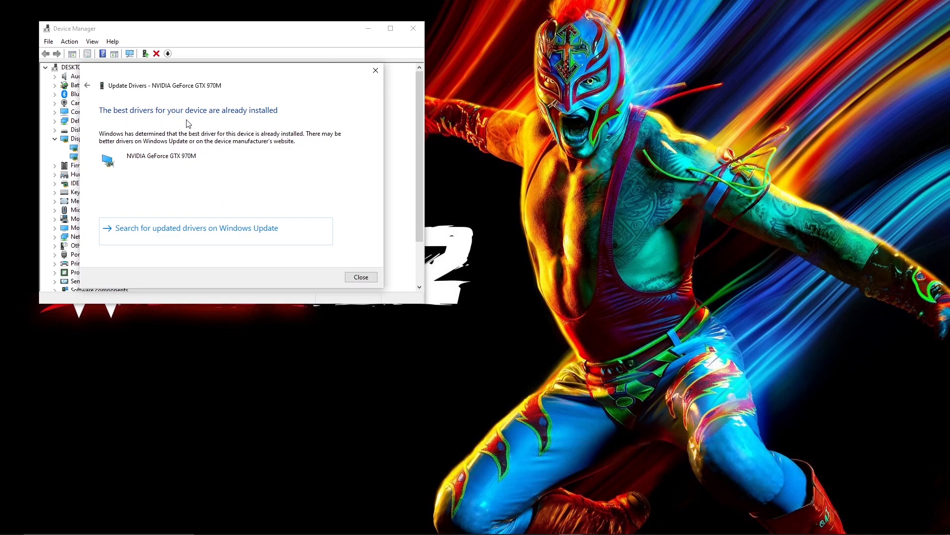
click(361, 277)
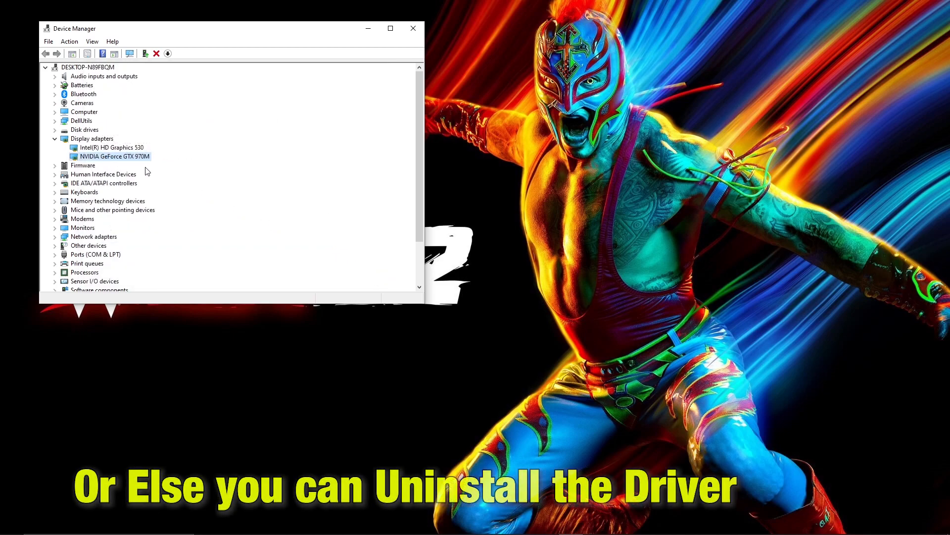
Start uninstalling the GeForce GTX 970M device, then cancel to keep it
right_click(114, 156)
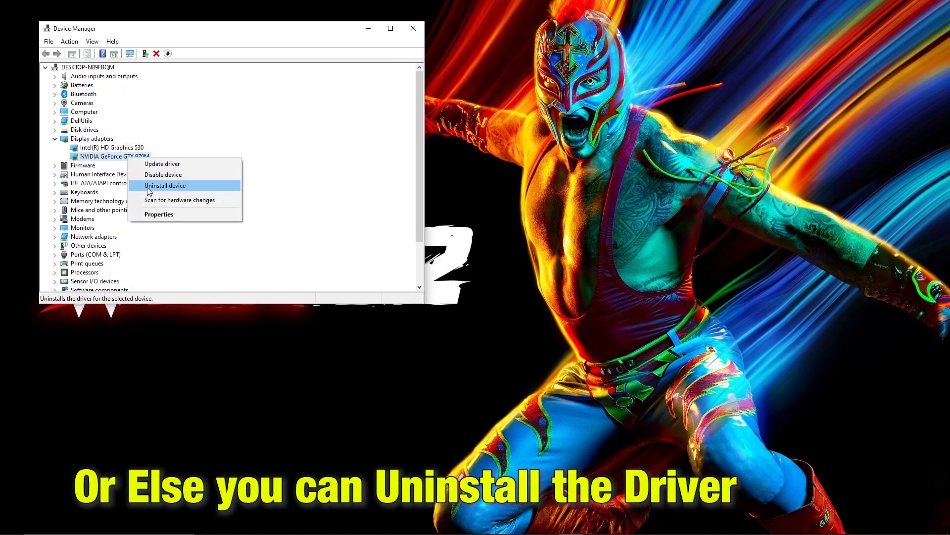
click(165, 185)
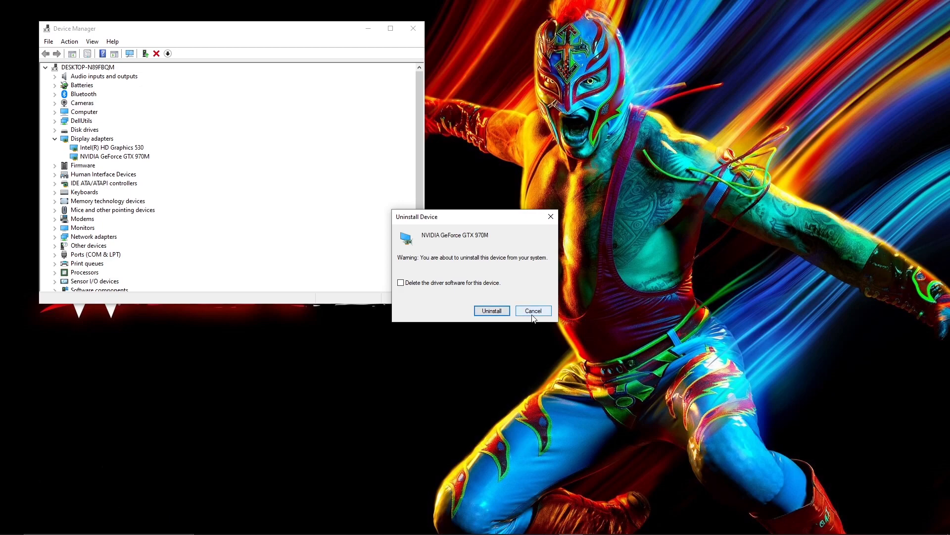
click(532, 310)
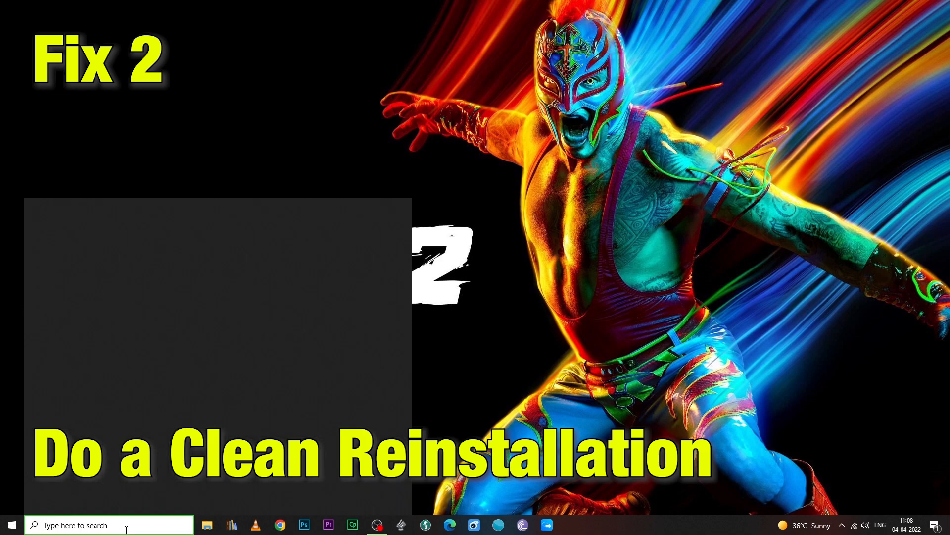
Confirm Game Ready Driver 512.15 is current in GeForce Experience and choose Reinstall driver
text(geforce experience)
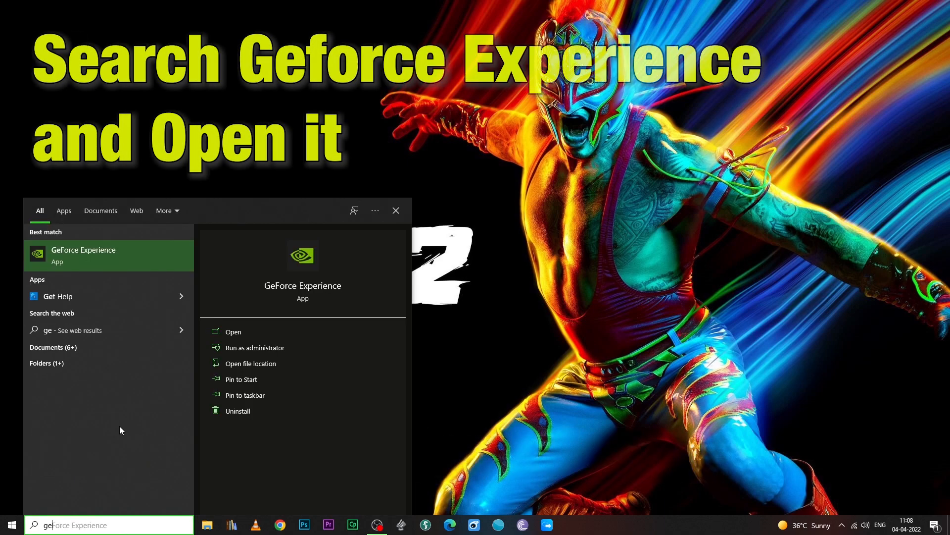
click(233, 332)
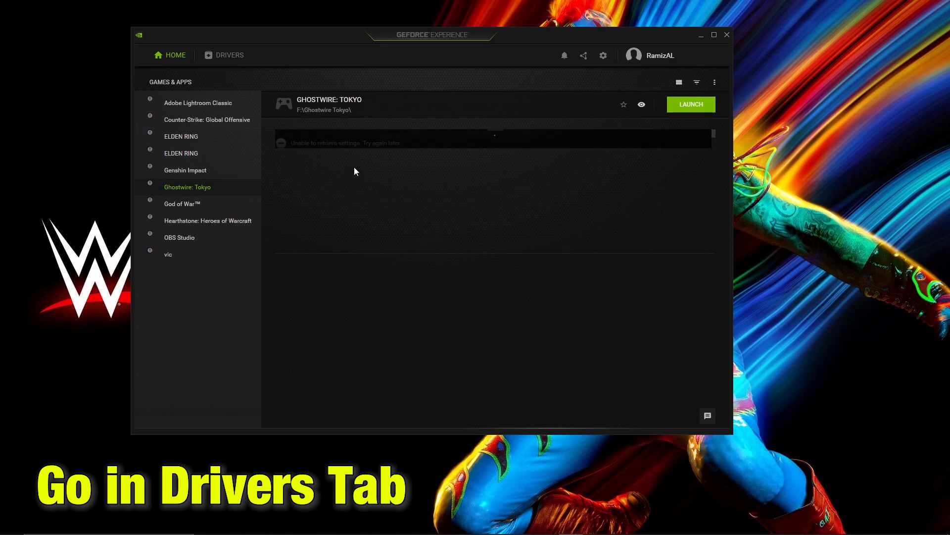
click(229, 54)
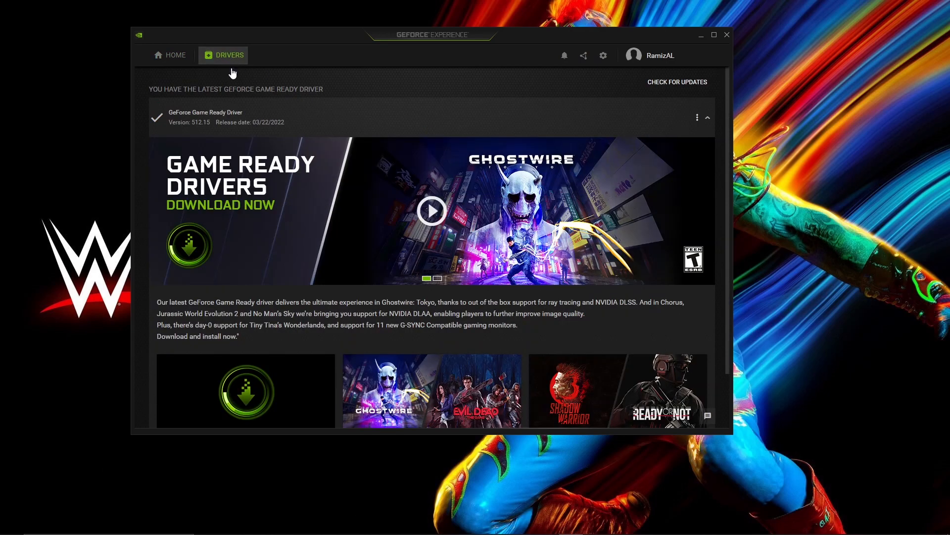
click(677, 82)
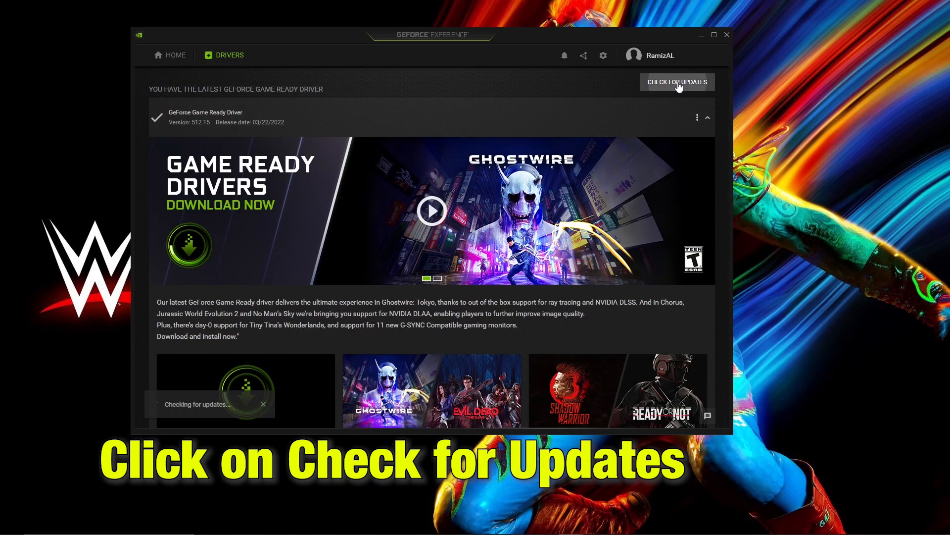
click(677, 82)
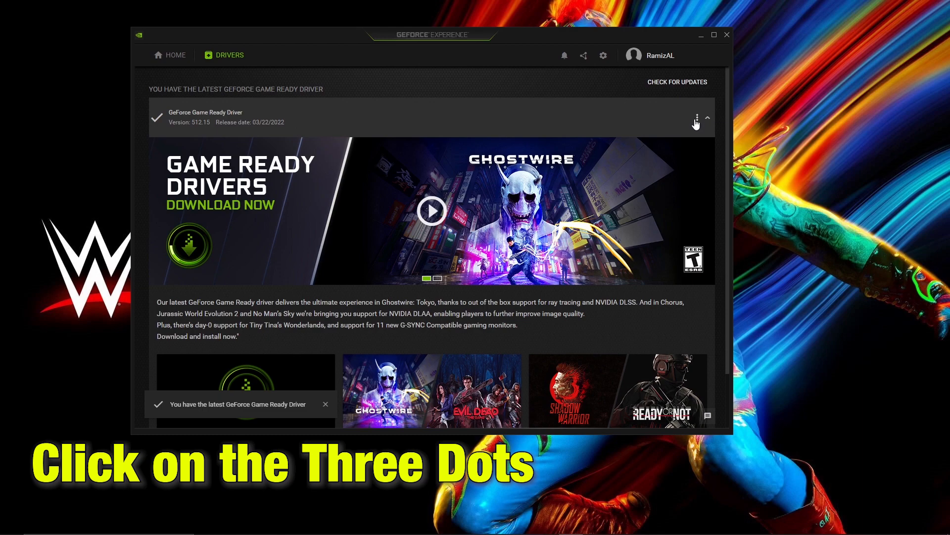
click(696, 116)
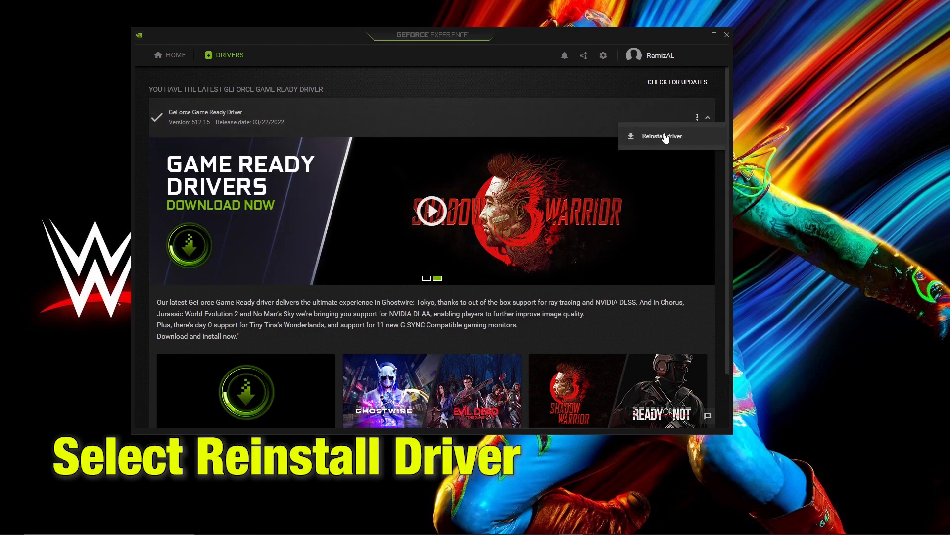
click(661, 135)
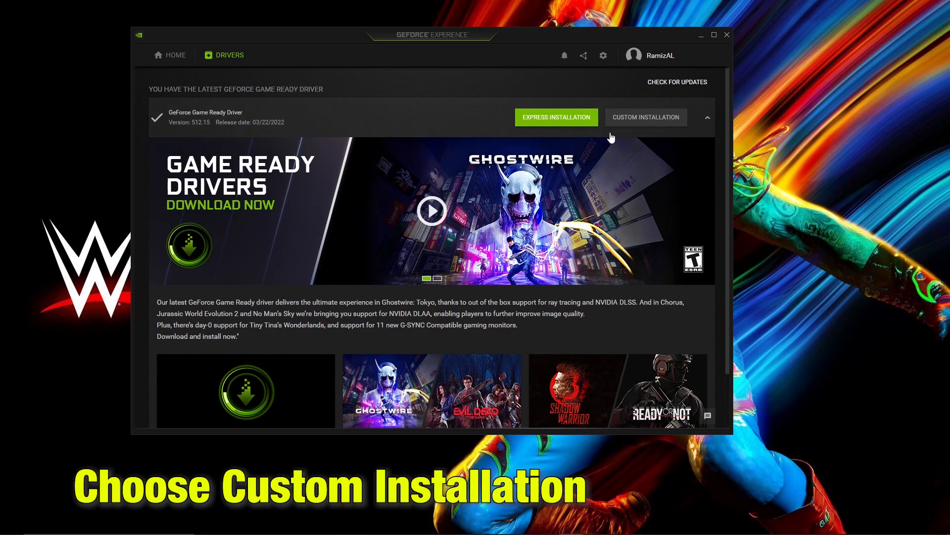
Install Game Ready Driver 512.15 via Custom Installation with Perform a clean installation ticked
click(646, 117)
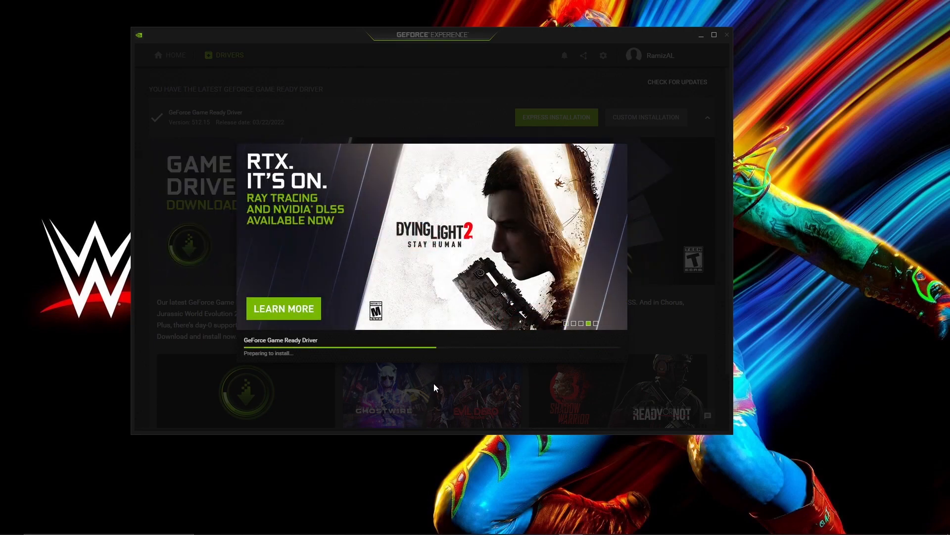
click(645, 116)
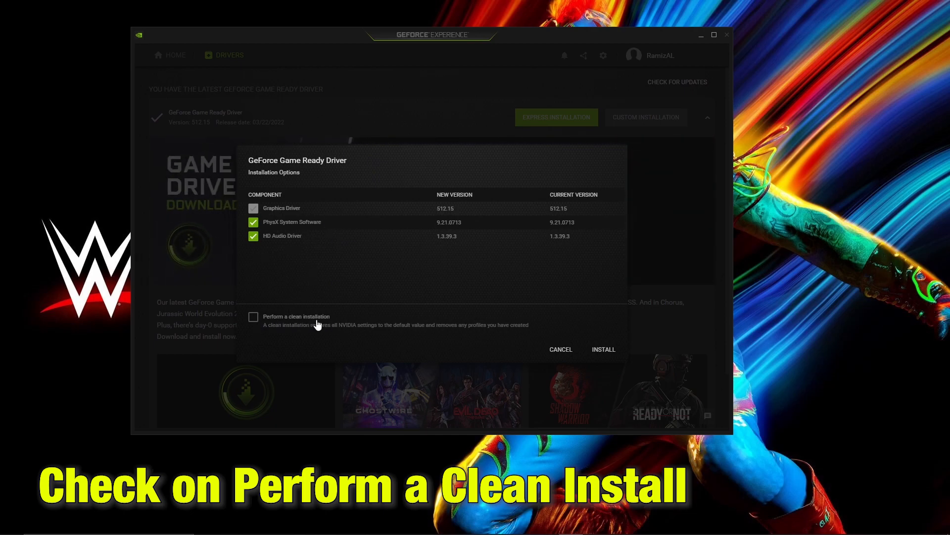
click(253, 316)
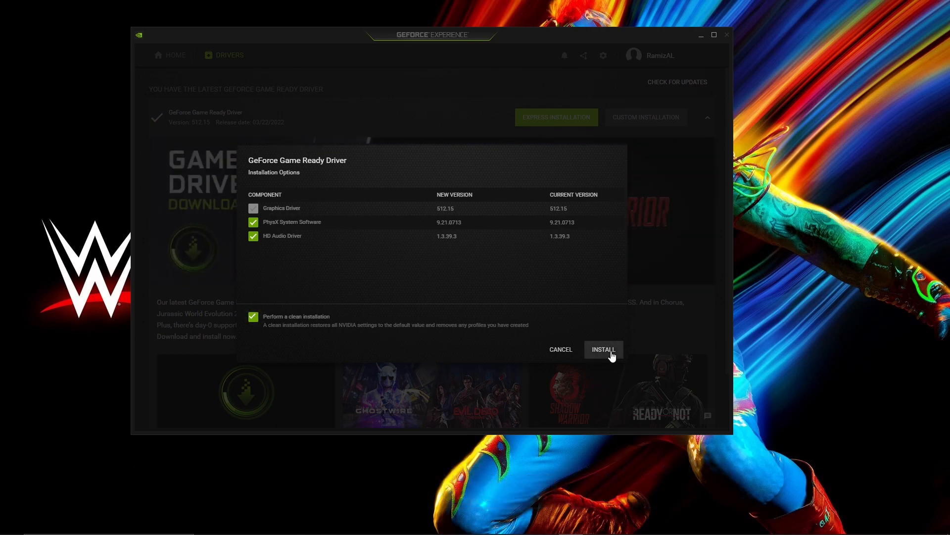
click(602, 349)
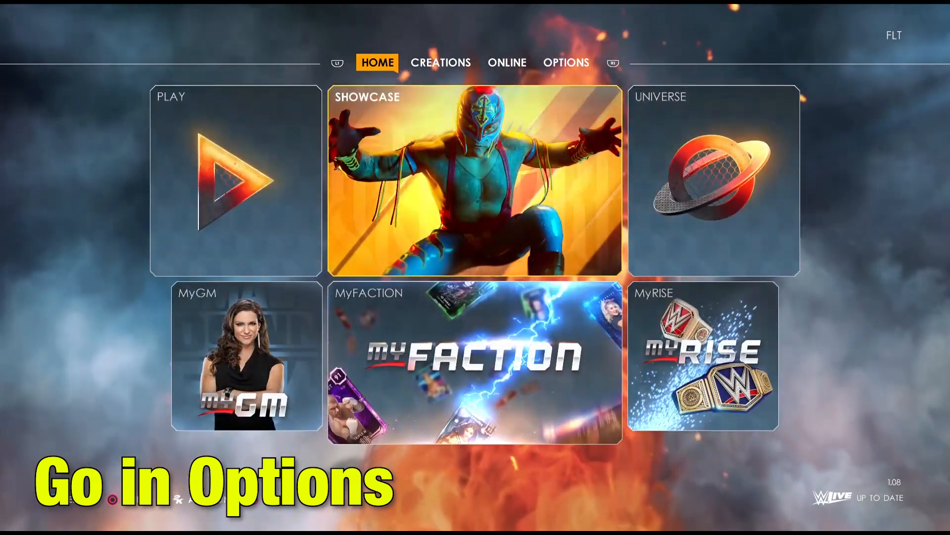
In Options > Graphics Settings, set low shadow and shader quality, anti-aliasing off, audience density 58
click(441, 62)
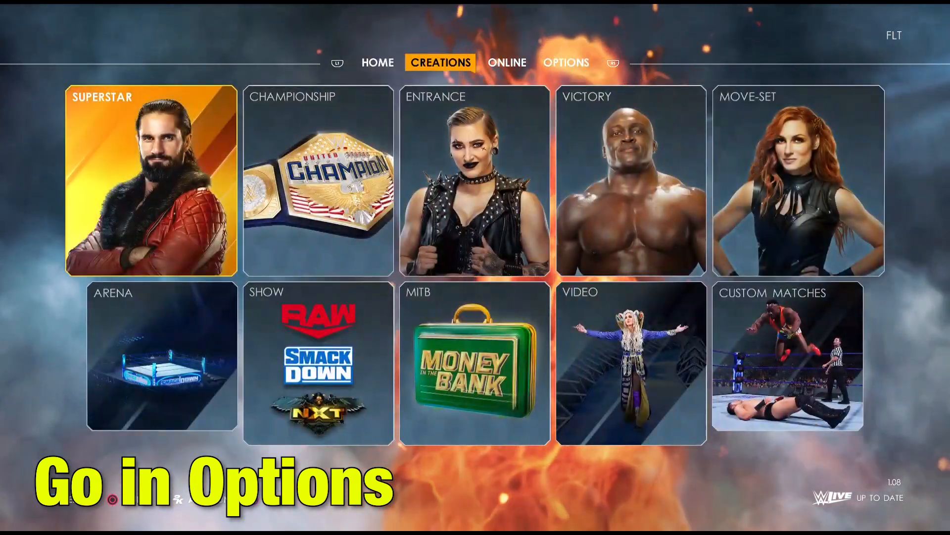
click(507, 62)
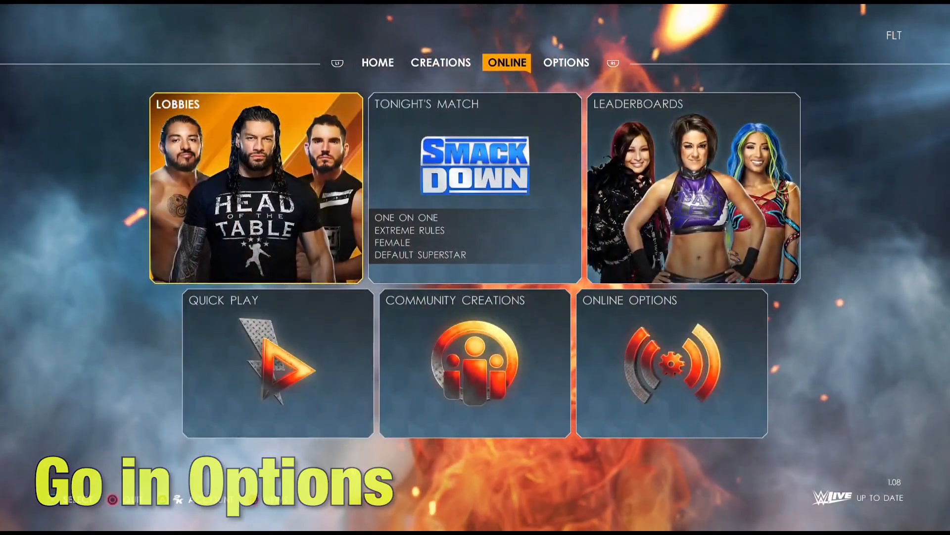
click(565, 62)
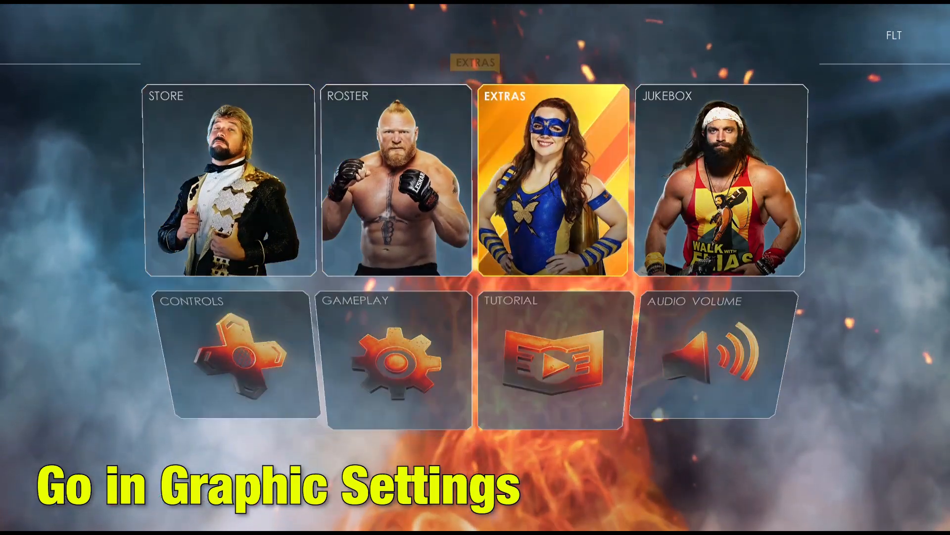
click(551, 181)
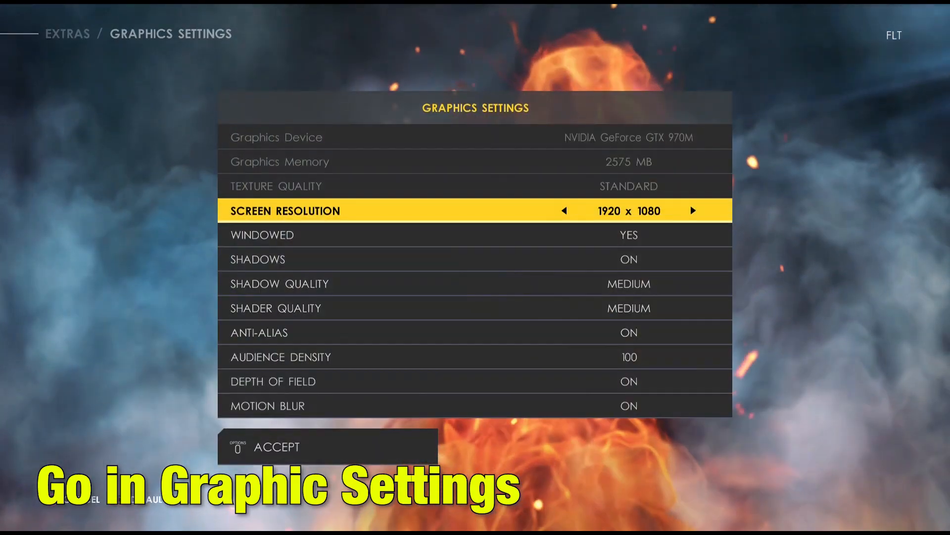
key(down)
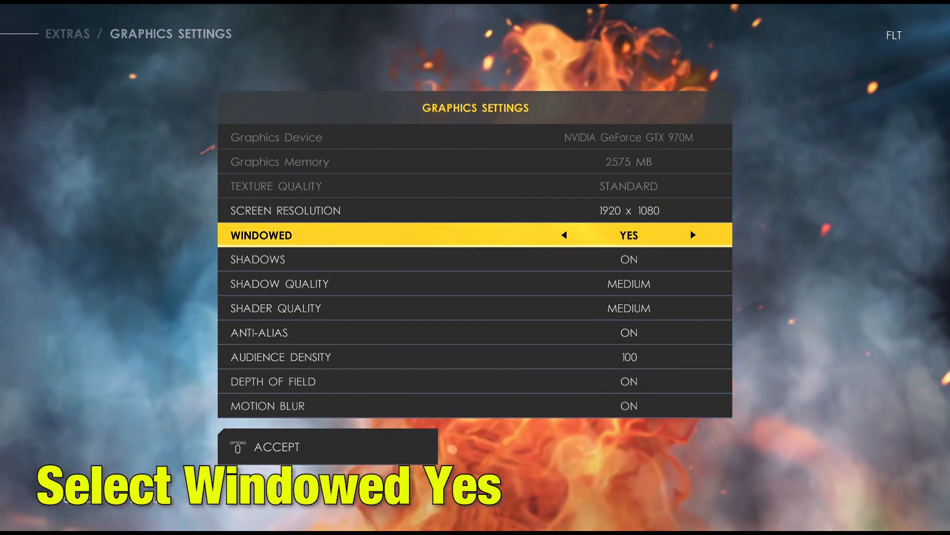
key(down)
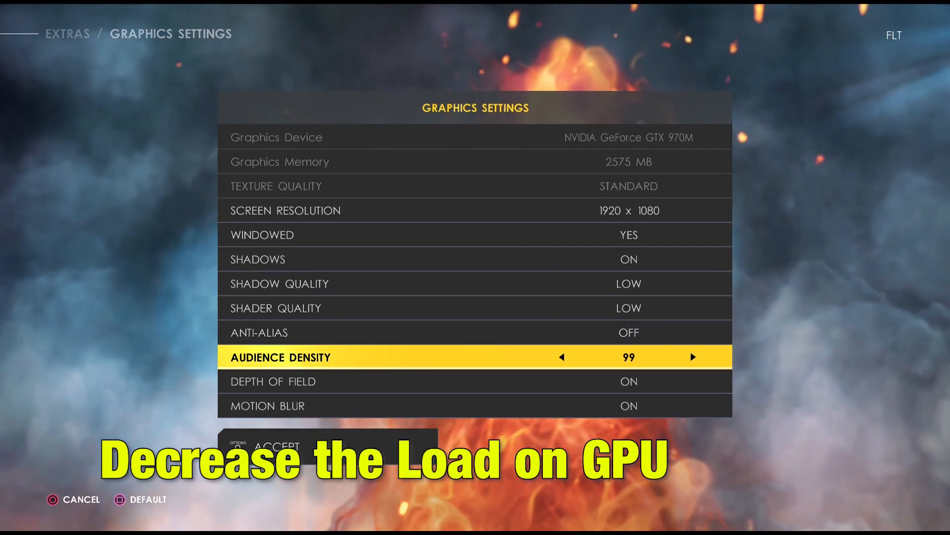
click(560, 357)
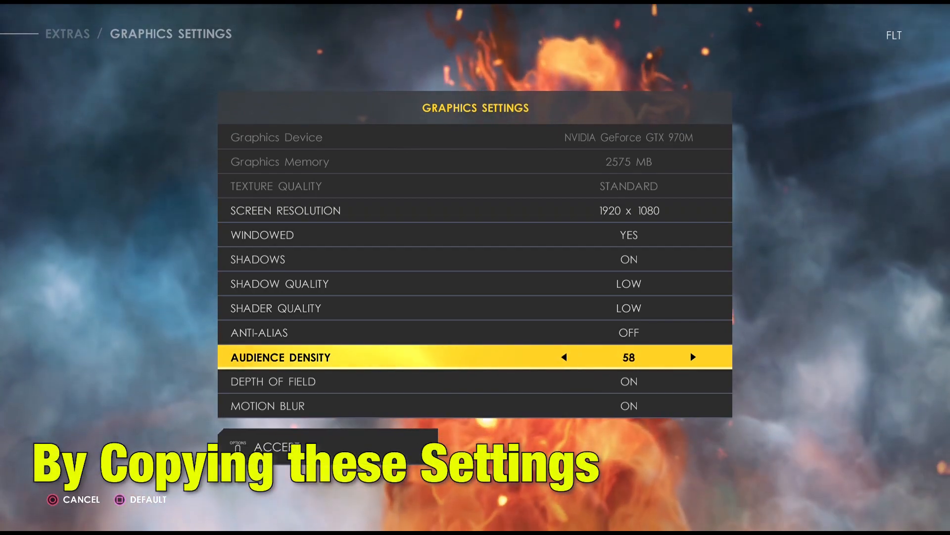
click(564, 357)
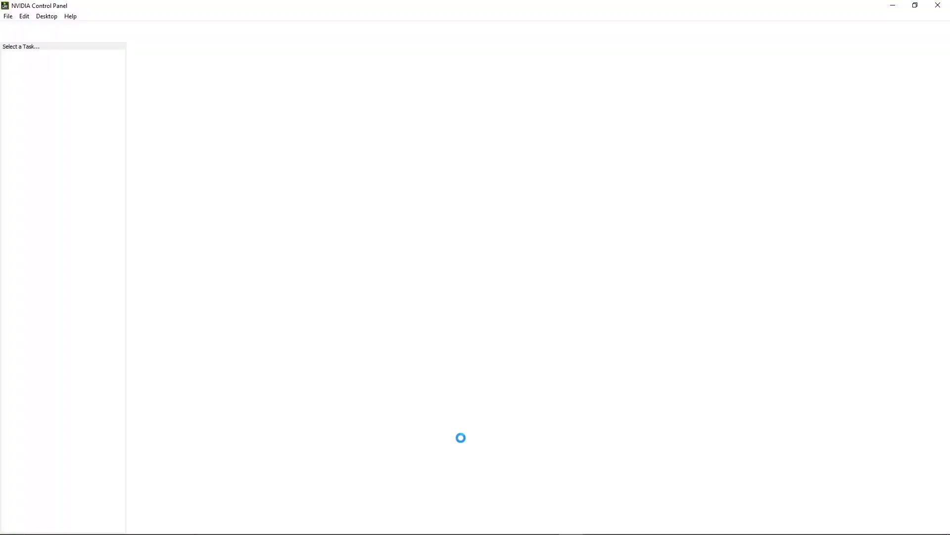
Under Manage 3D settings > Global Settings, choose 1 for Virtual Reality pre-rendered frames
click(46, 72)
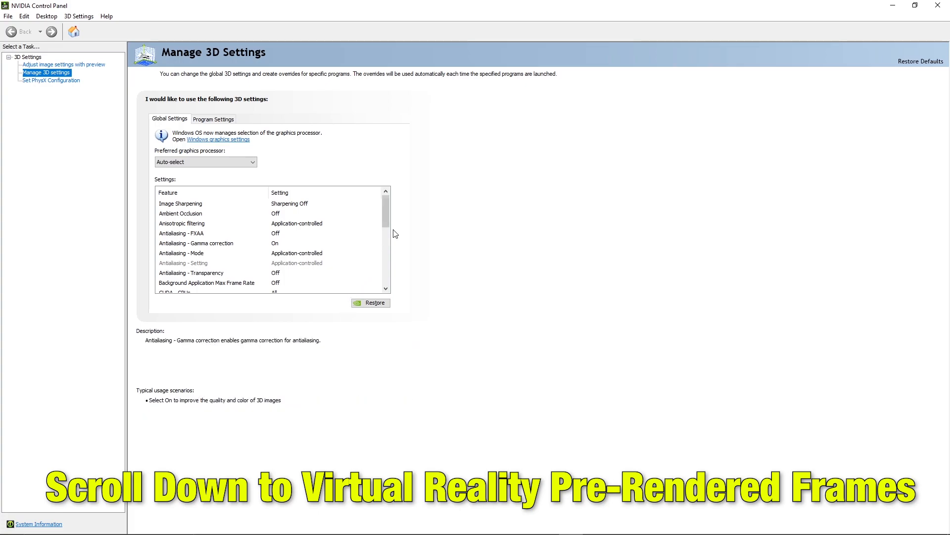
scroll(down, 3)
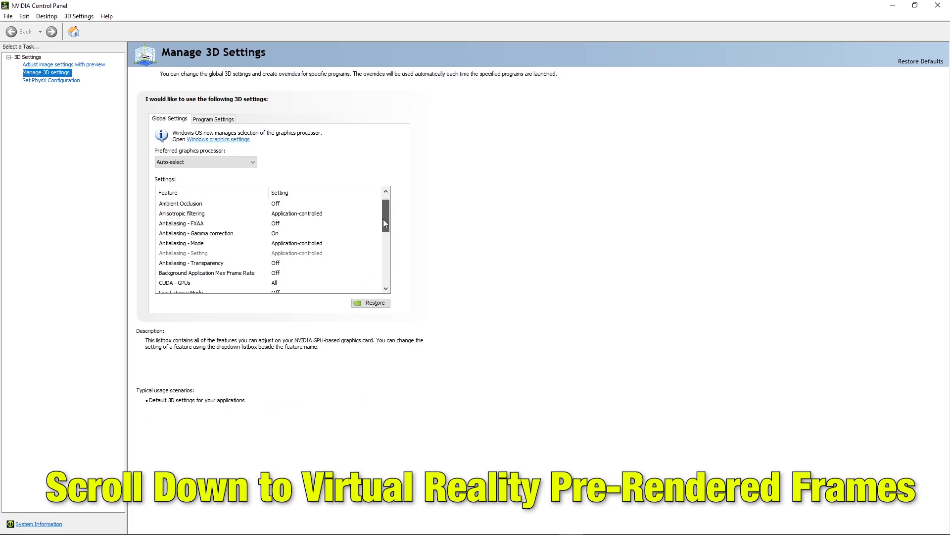
scroll(down, 3)
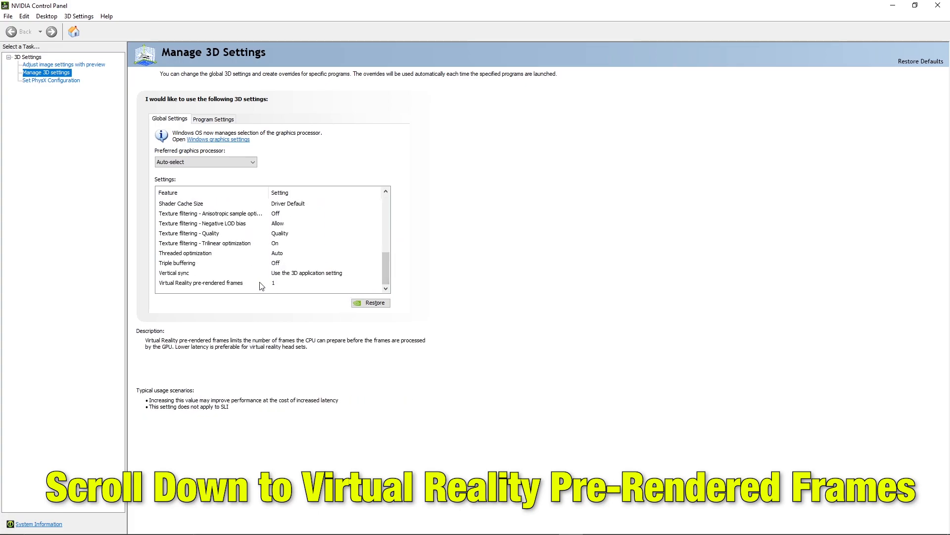
click(202, 283)
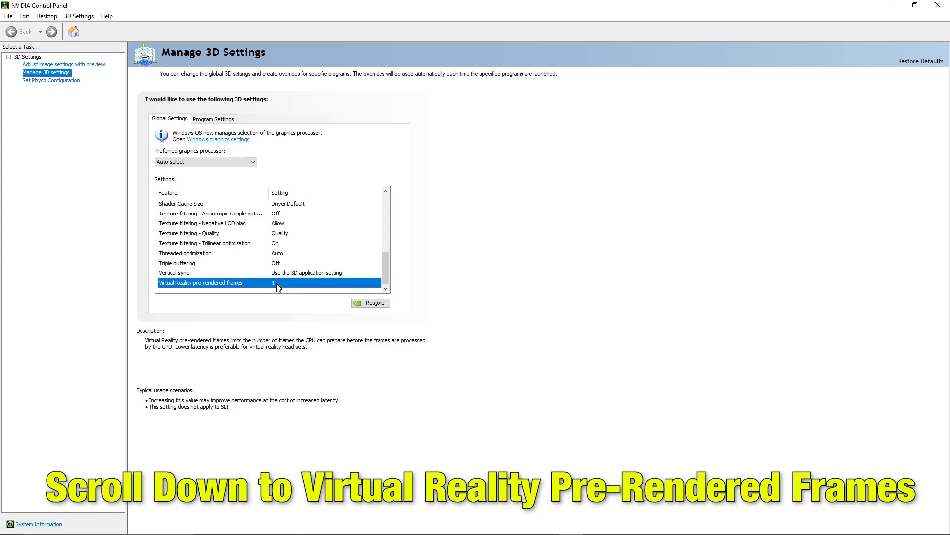
mouse_move(348, 285)
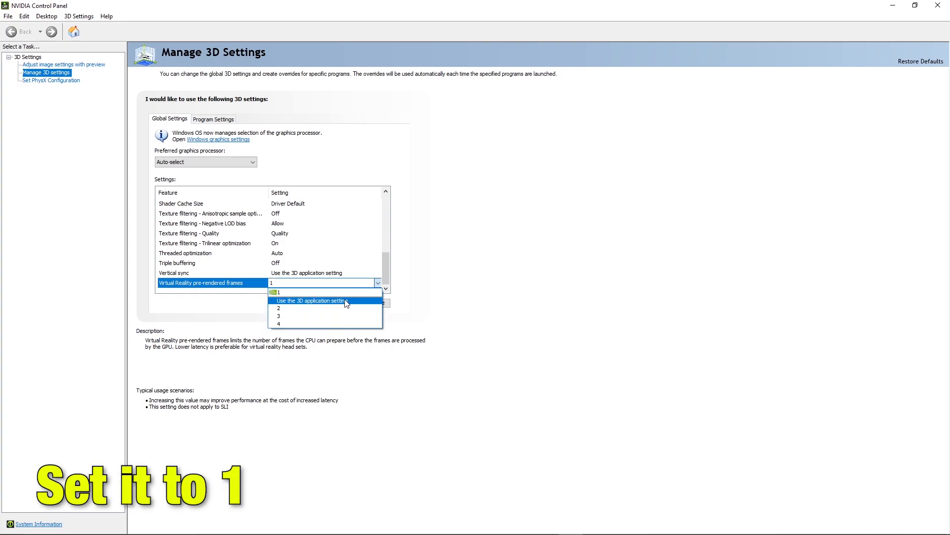
click(277, 292)
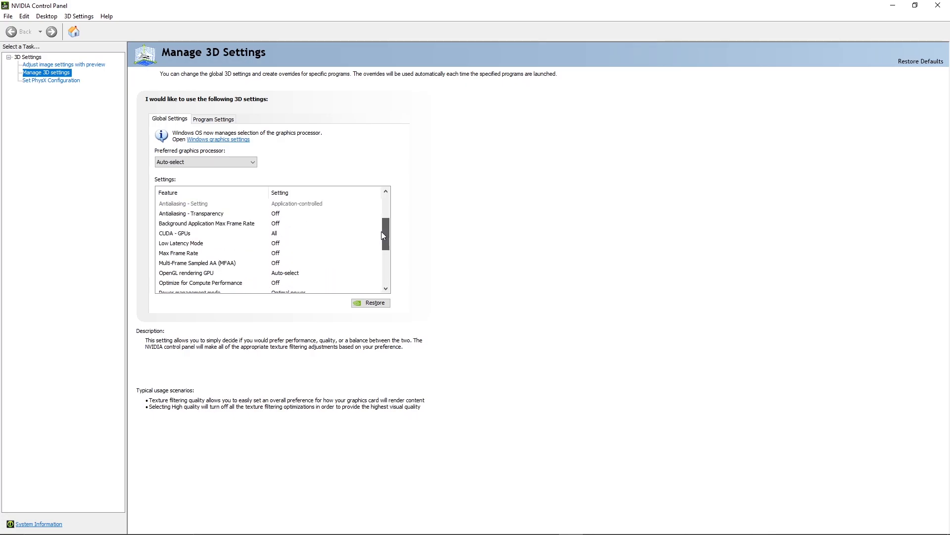
Add WWE 2K22 under Program Settings and set it to the High-performance NVIDIA processor
click(214, 119)
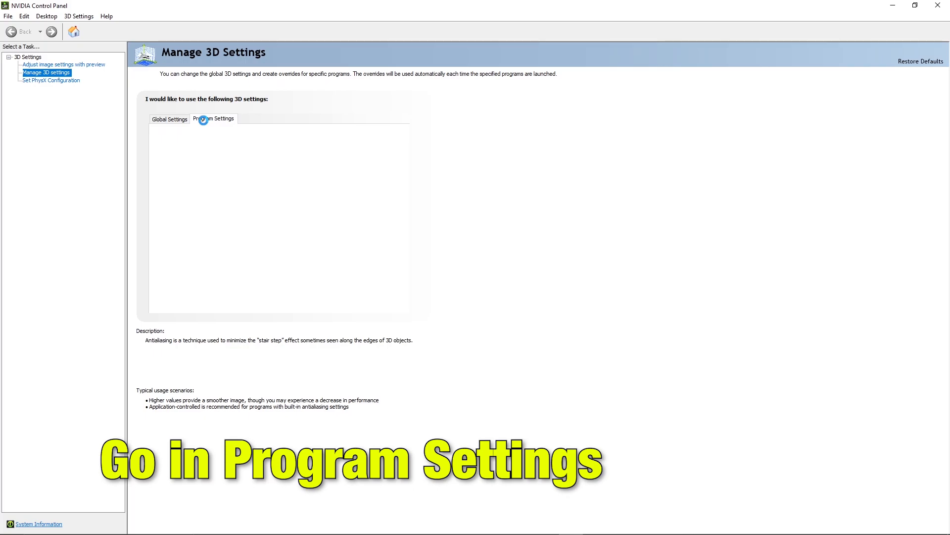
click(213, 118)
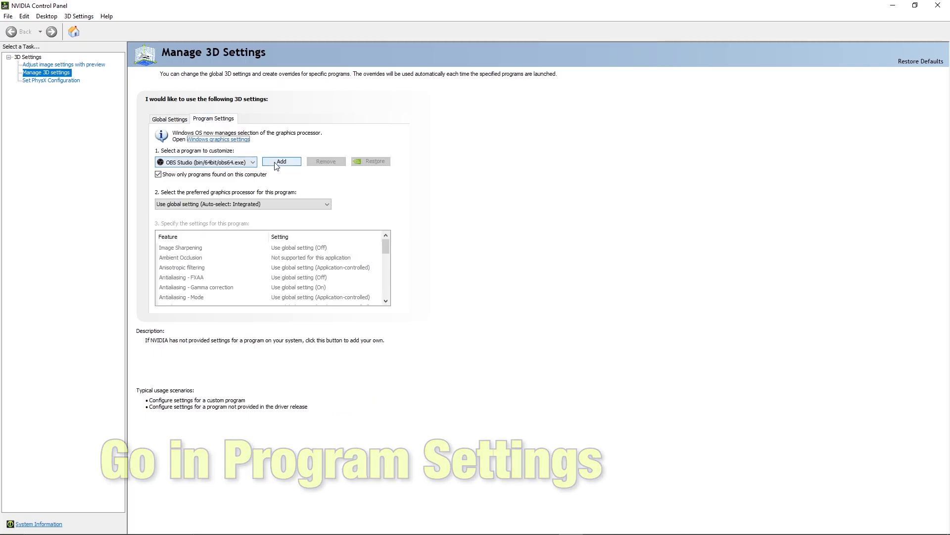
click(281, 161)
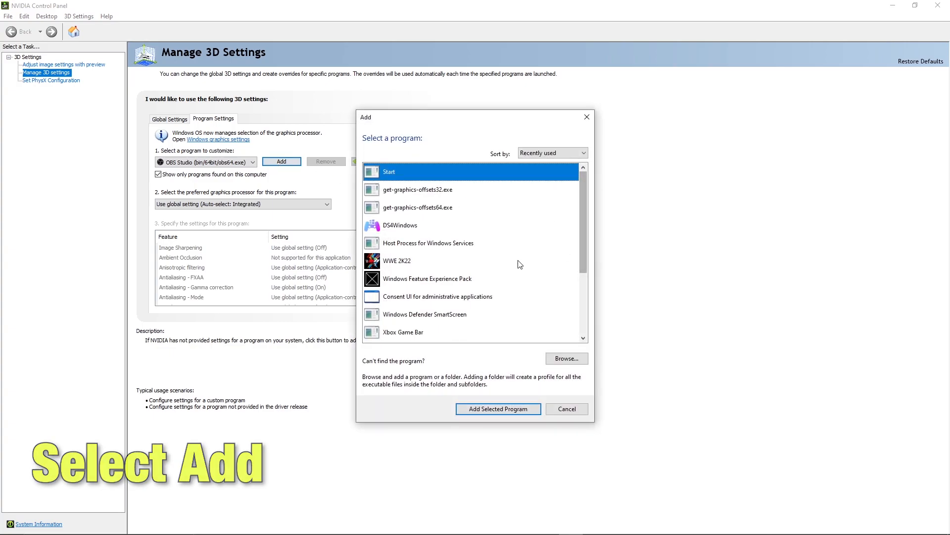
click(498, 409)
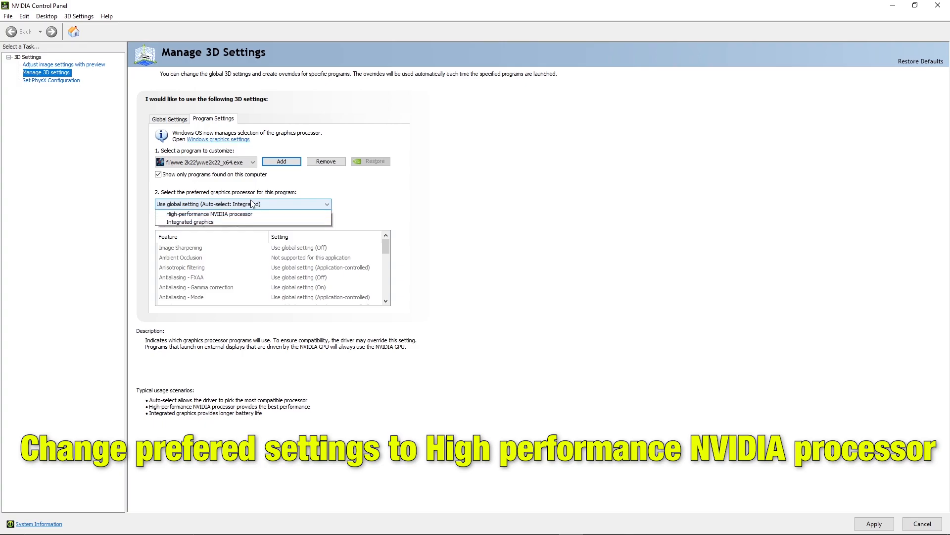
click(208, 214)
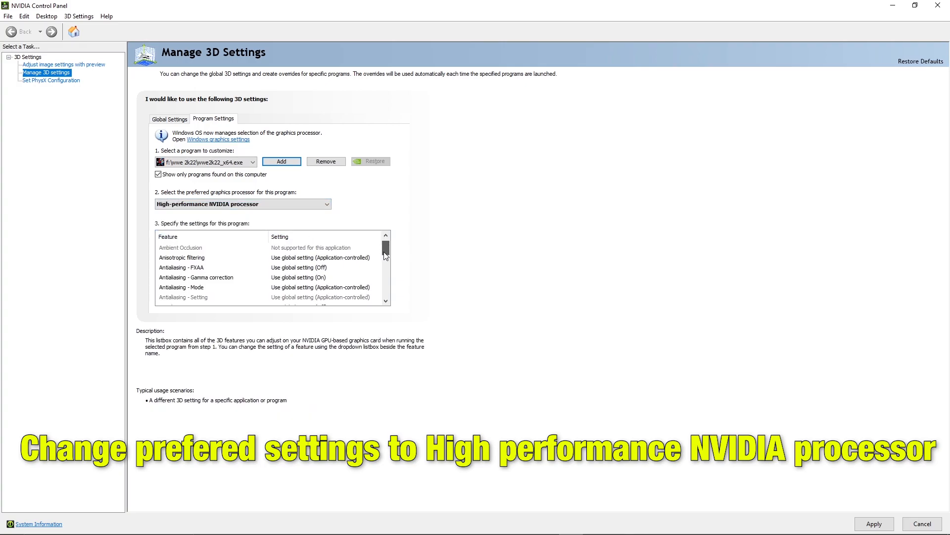
scroll(down, 3)
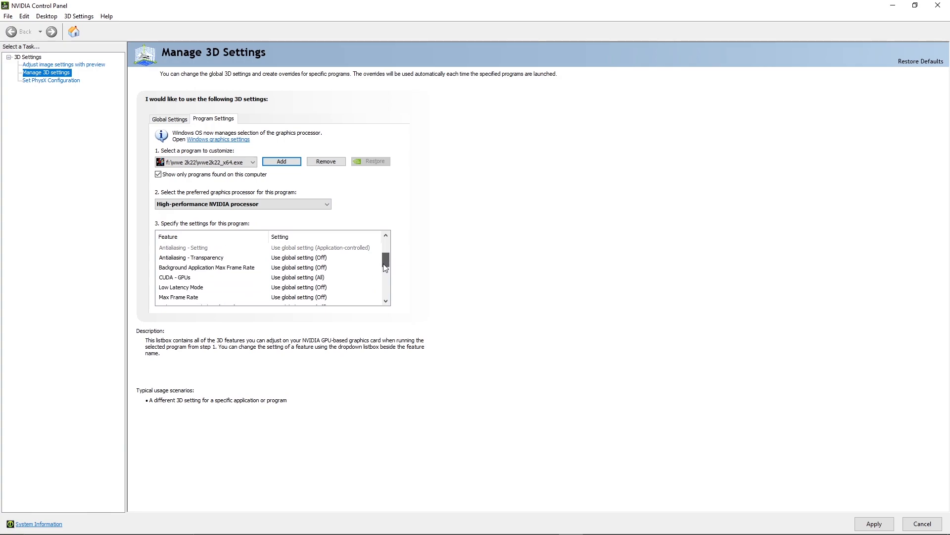
click(378, 287)
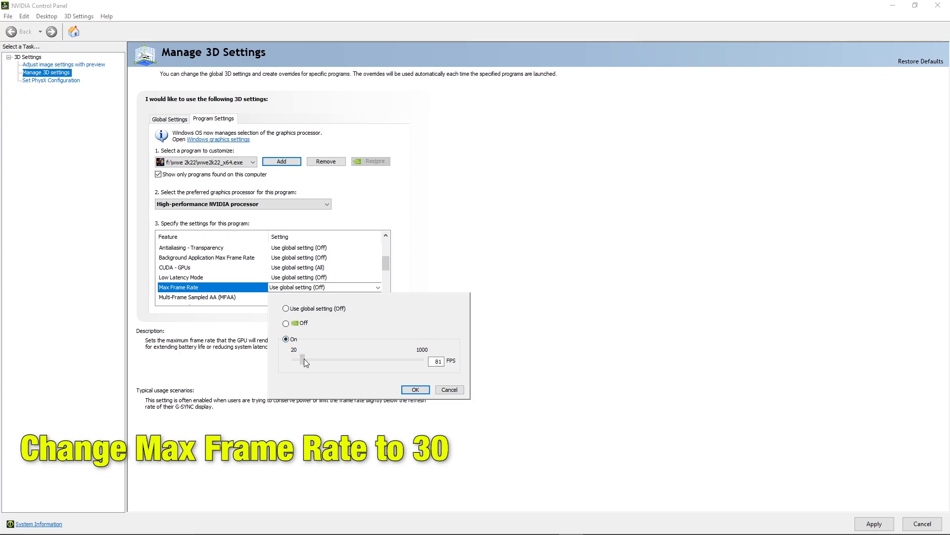
Lower WWE 2K22's Max Frame Rate slider to its 30 FPS minimum and confirm
drag(305, 361, 297, 360)
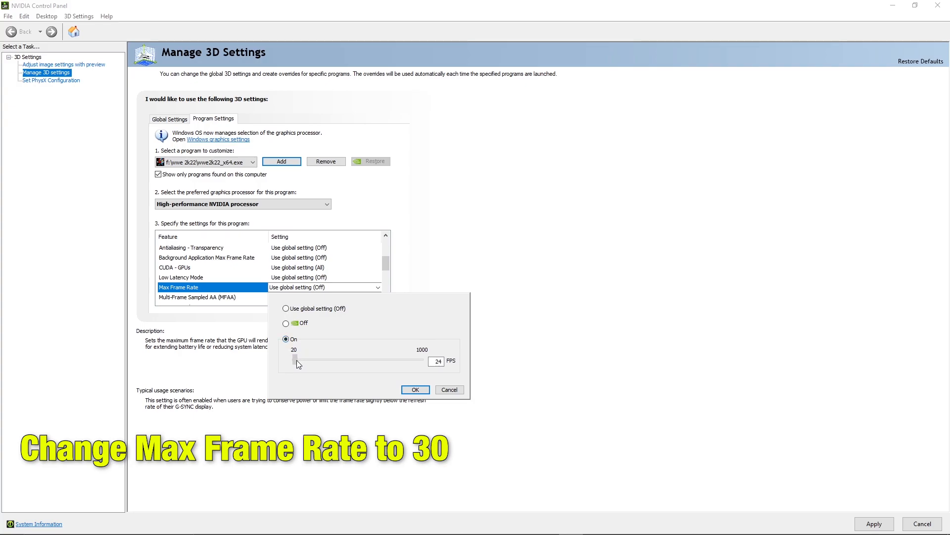
drag(294, 360, 297, 360)
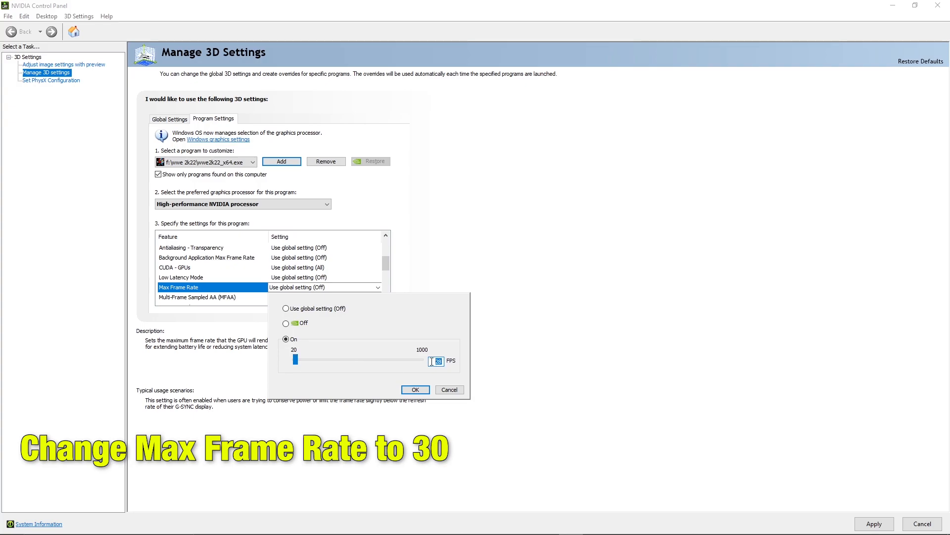
click(415, 389)
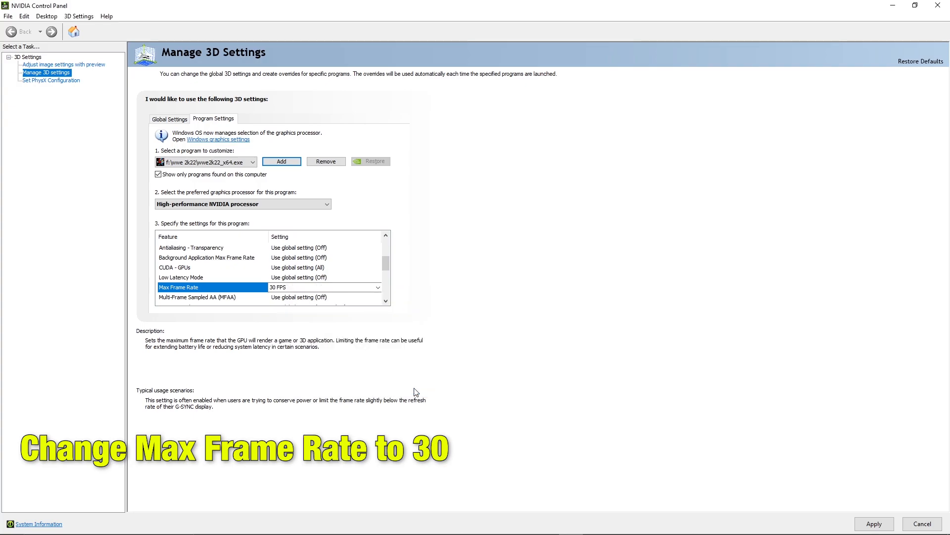
scroll(down, 3)
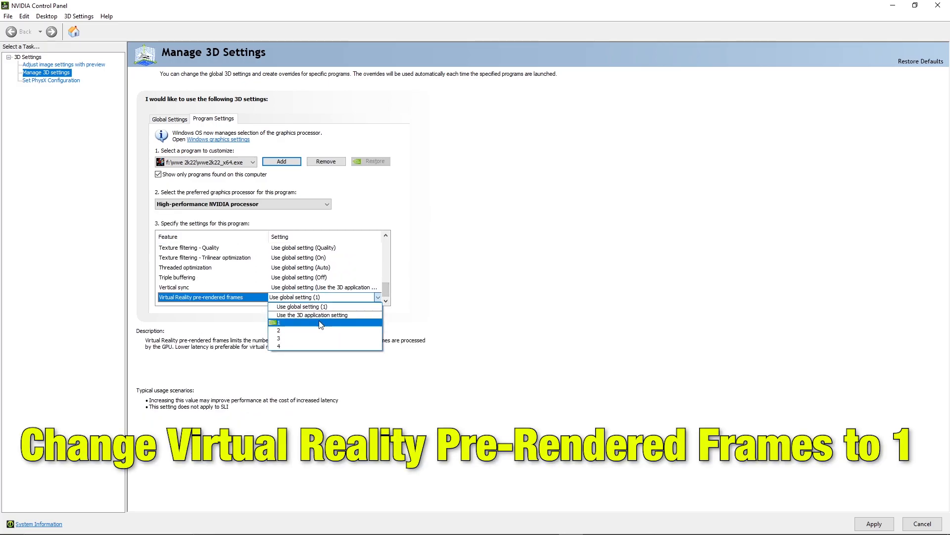
Pick 1 from WWE 2K22's Virtual Reality pre-rendered frames dropdown
click(278, 322)
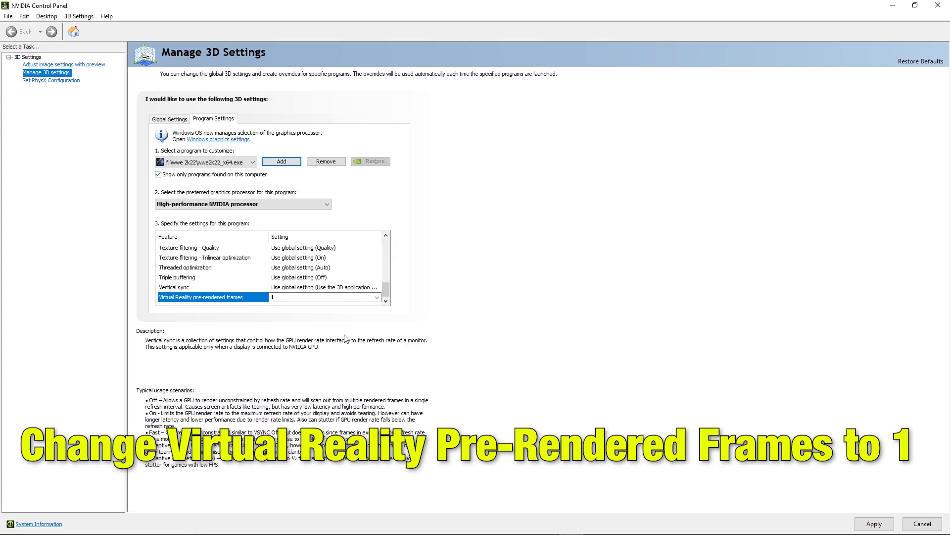
mouse_move(441, 363)
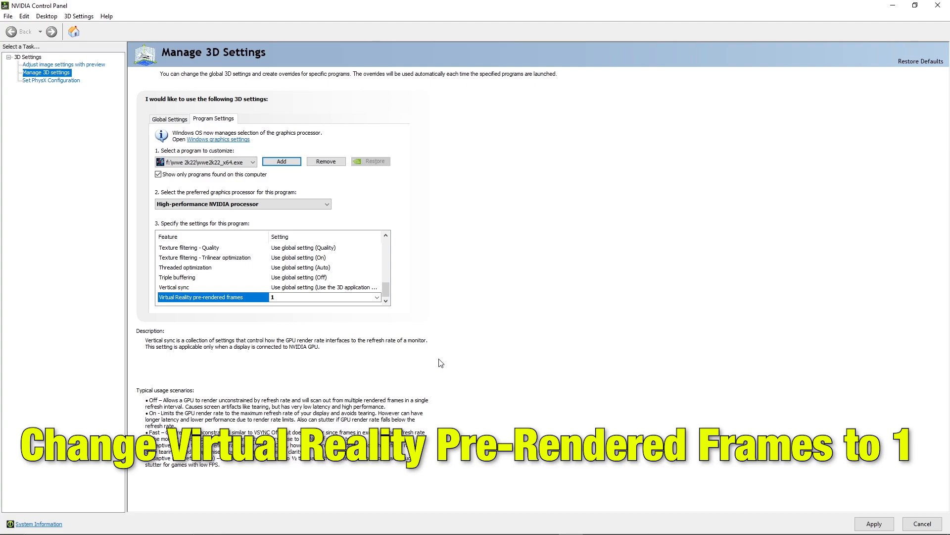
mouse_move(431, 365)
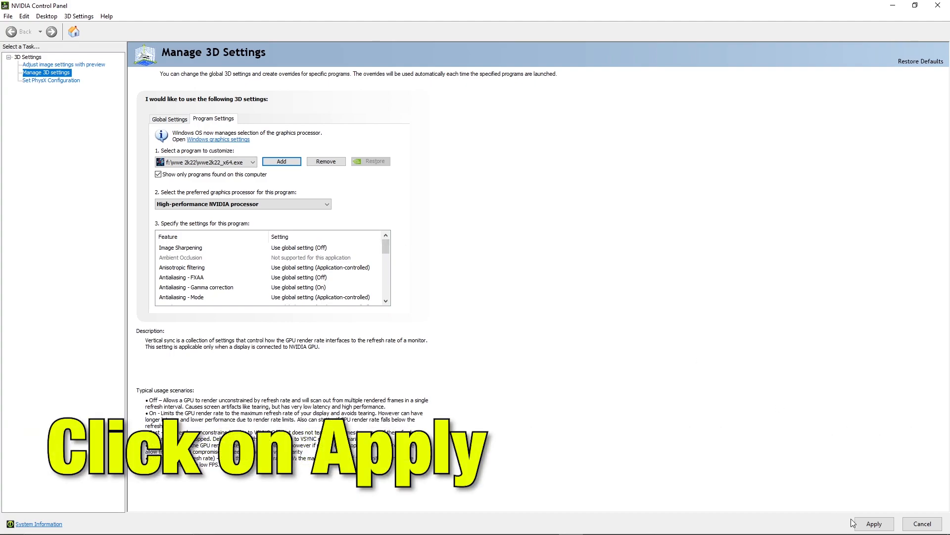
Apply the WWE 2K22 profile with its 30 FPS cap and pre-rendered frames of 1
click(873, 523)
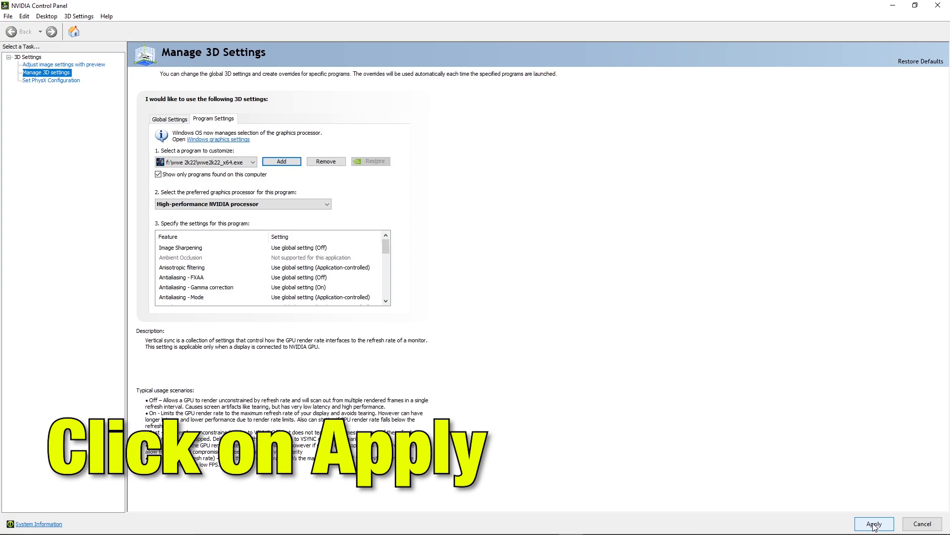
click(873, 523)
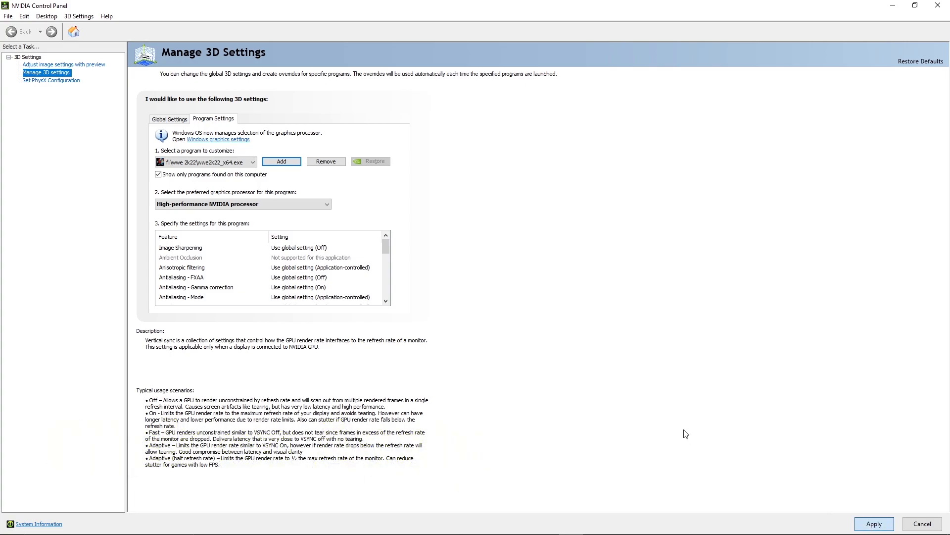